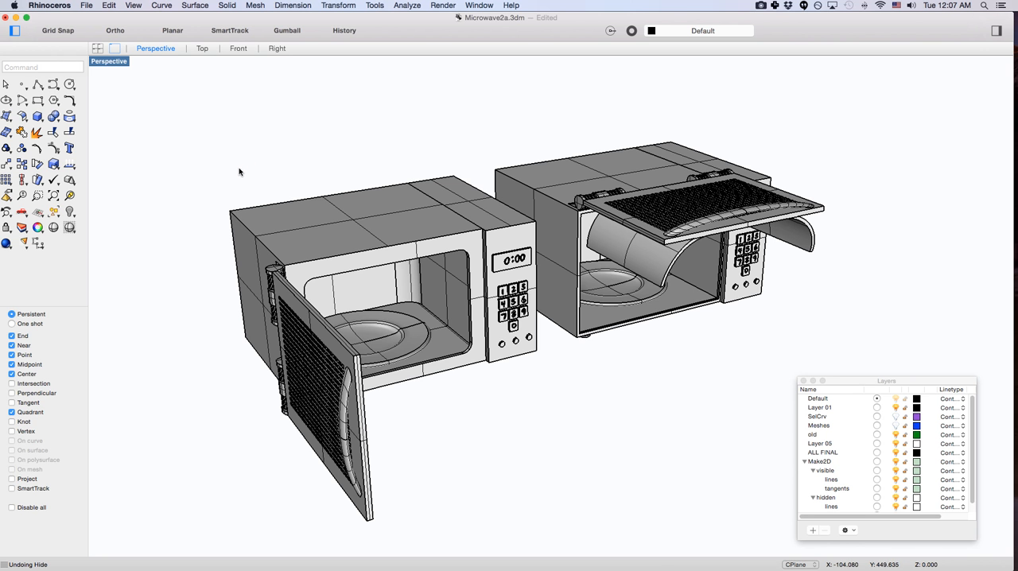
{"action": "mouse_move", "coordinate": [242, 171]}
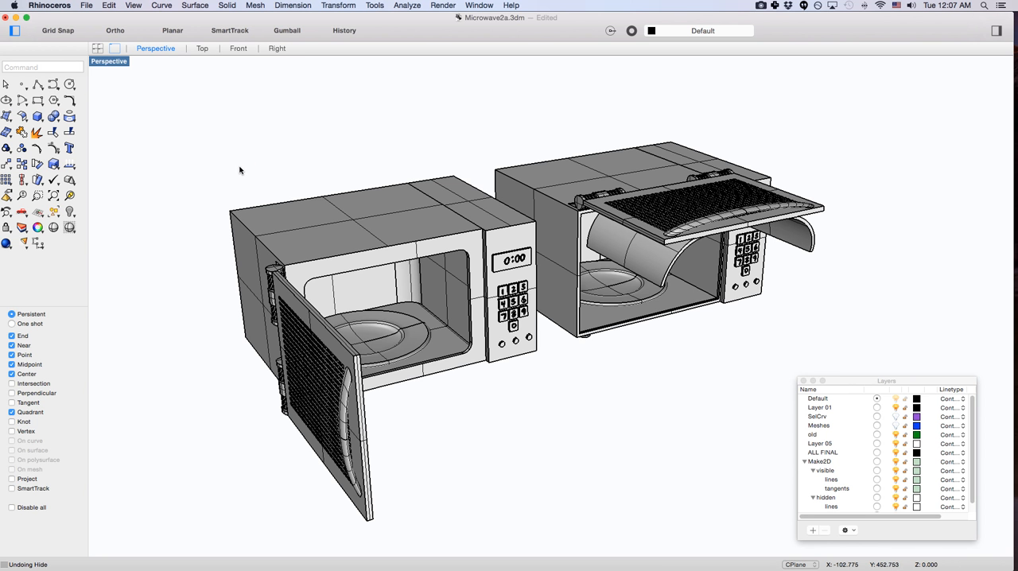
{"action": "mouse_move", "coordinate": [452, 137]}
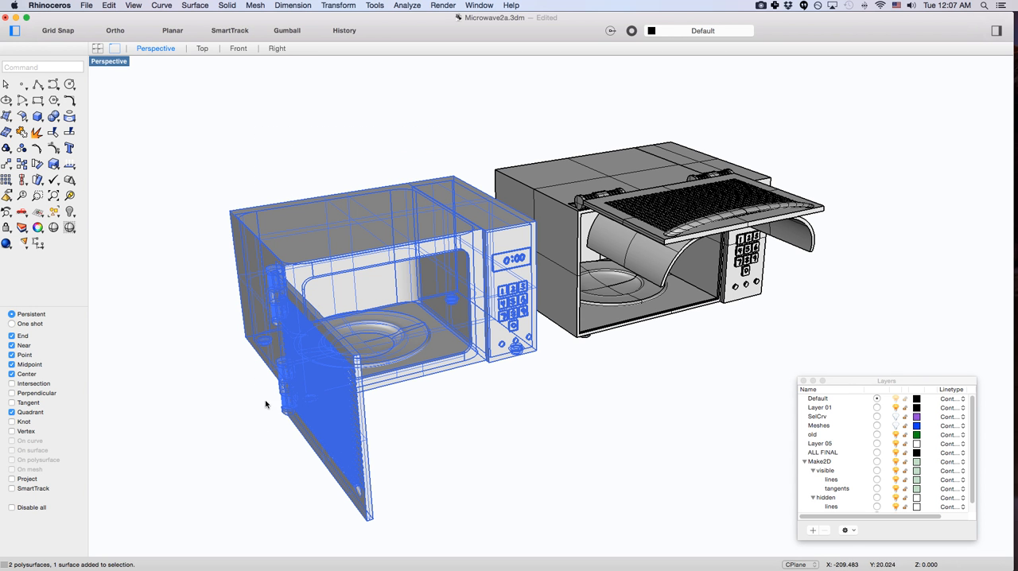
{"action": "mouse_move", "coordinate": [339, 146]}
{"action": "type", "text": "Make2D"}
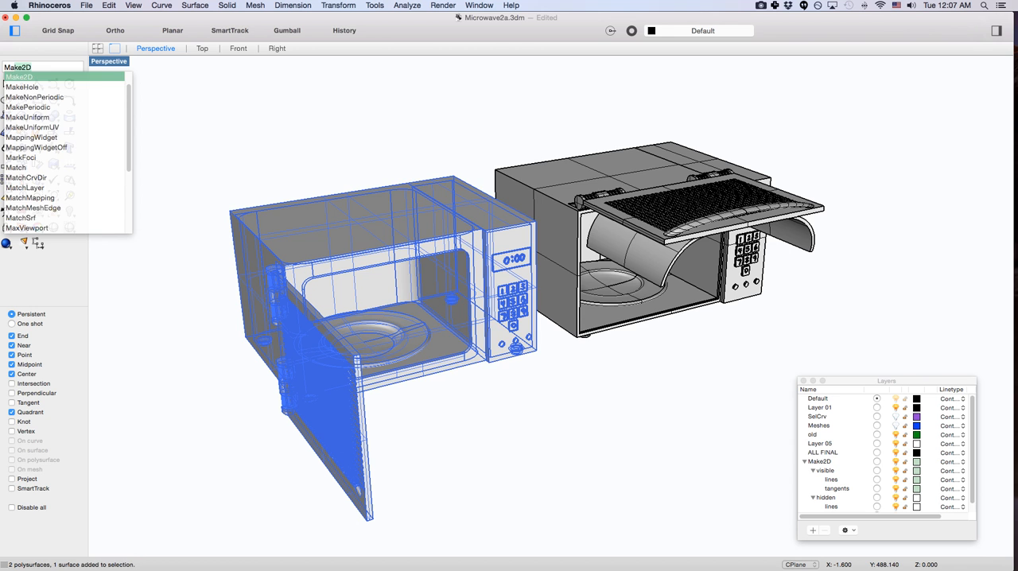
Step: Start Make2D on the microwave and move the 2-D Drawing Options dialog aside
{"action": "left_click", "coordinate": [19, 77]}
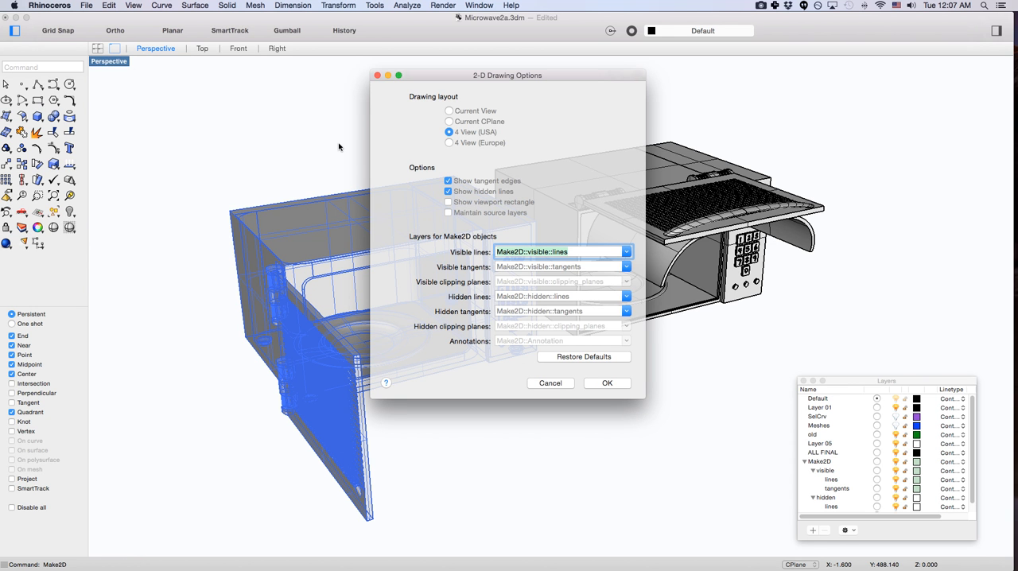
{"action": "mouse_move", "coordinate": [511, 96]}
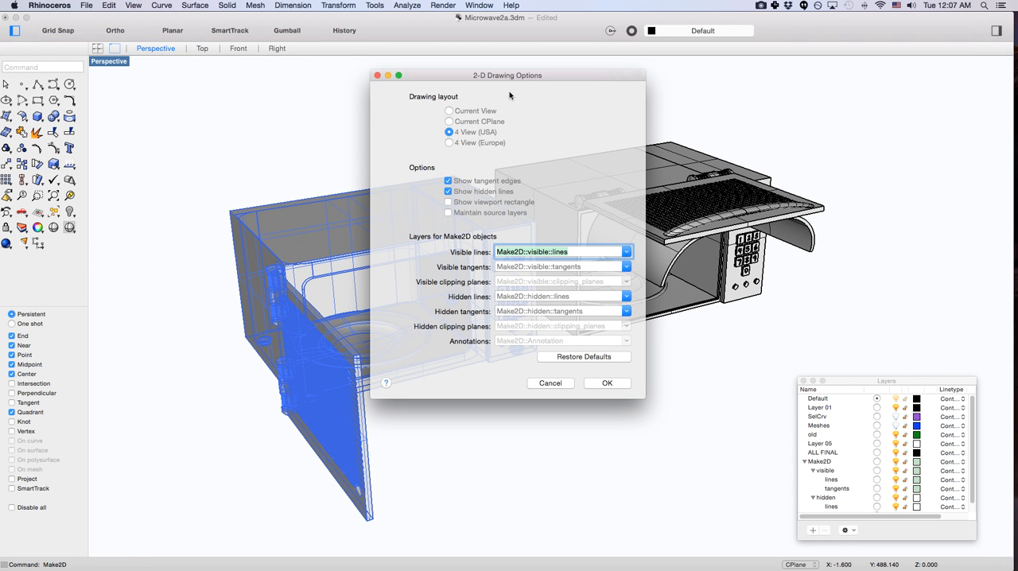
{"action": "left_click_drag", "start_coordinate": [508, 75], "coordinate": [463, 75]}
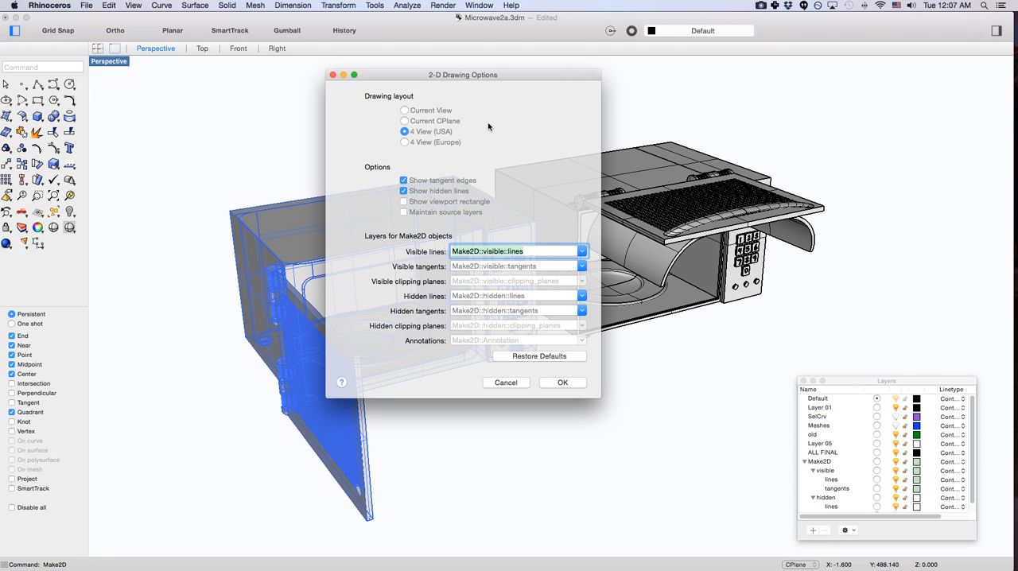
{"action": "left_click_drag", "start_coordinate": [490, 73], "coordinate": [426, 91]}
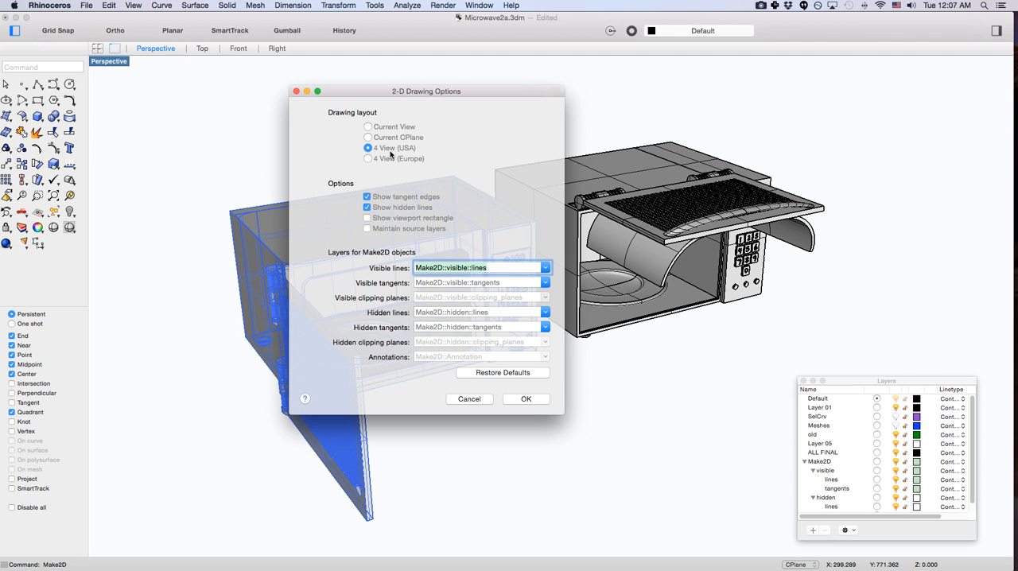
{"action": "mouse_move", "coordinate": [543, 422]}
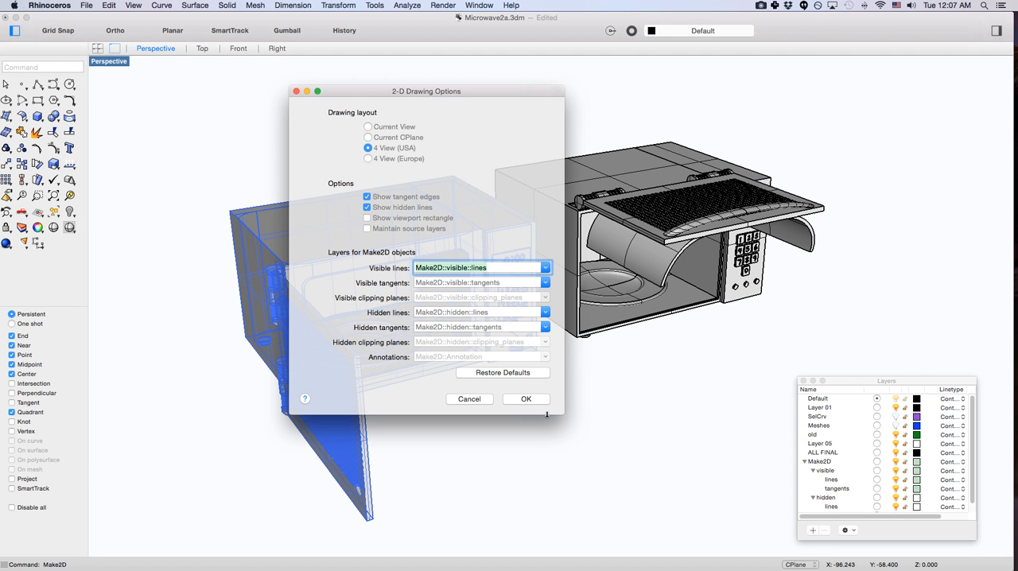
Step: Confirm the 4 View (USA) options with hidden lines and generate the line drawing
{"action": "left_click", "coordinate": [525, 397]}
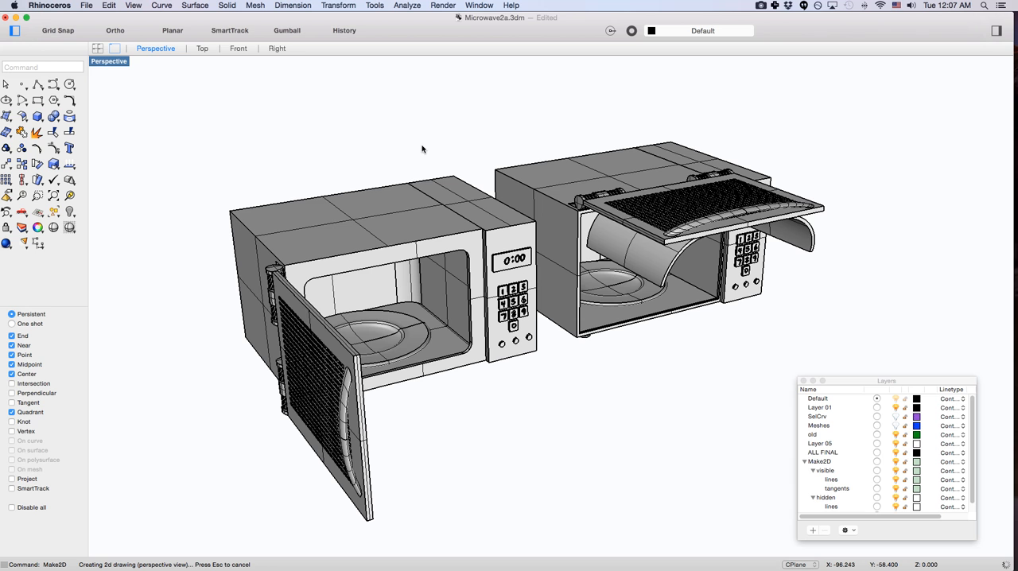
{"action": "mouse_move", "coordinate": [420, 184]}
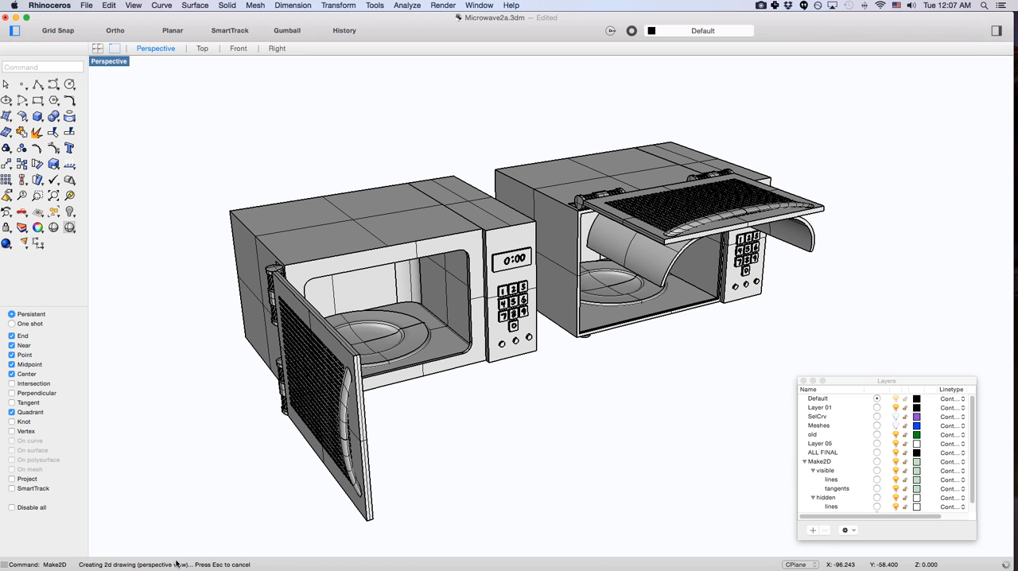
{"action": "mouse_move", "coordinate": [147, 568]}
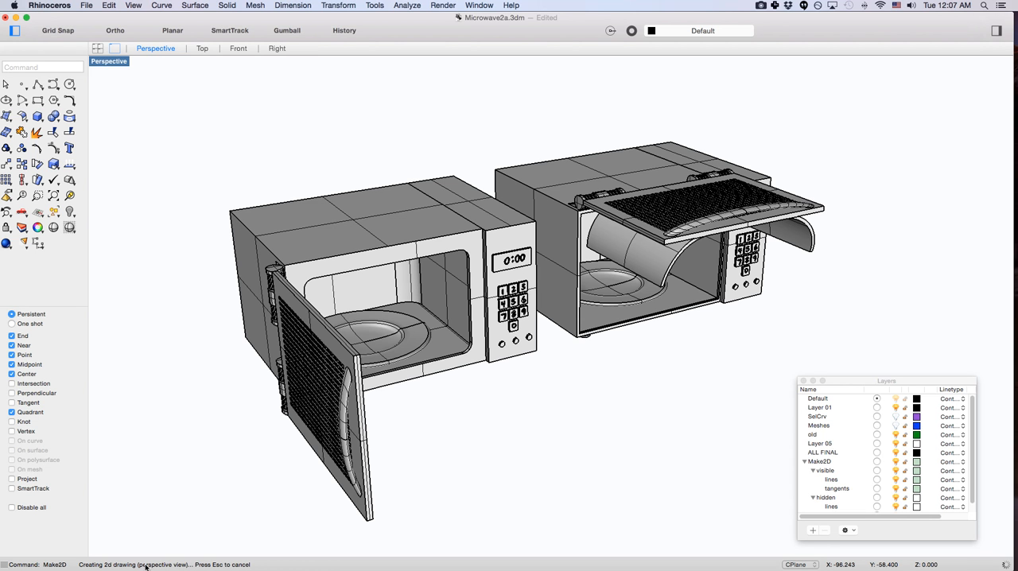
{"action": "mouse_move", "coordinate": [183, 565]}
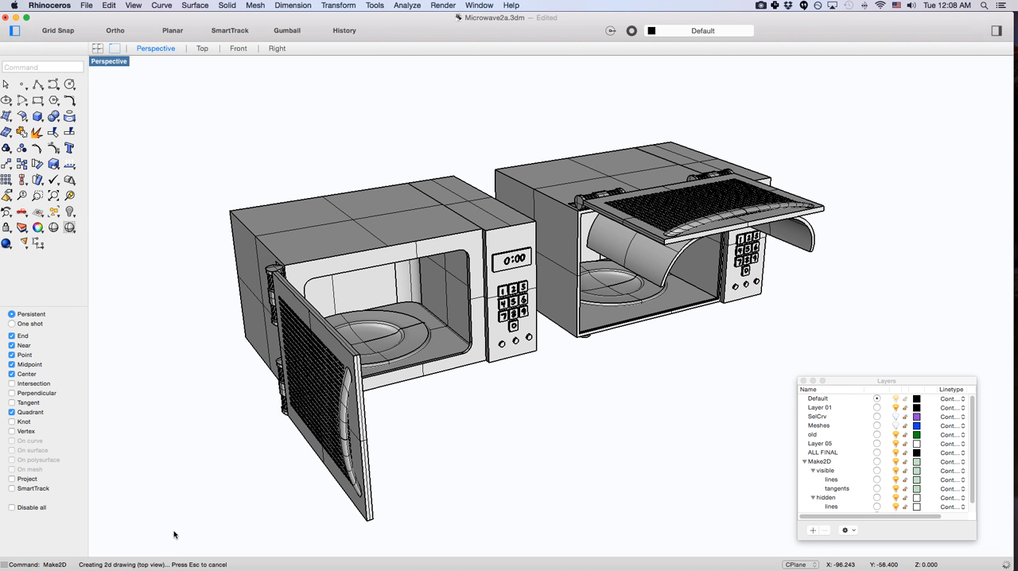
{"action": "mouse_move", "coordinate": [168, 533]}
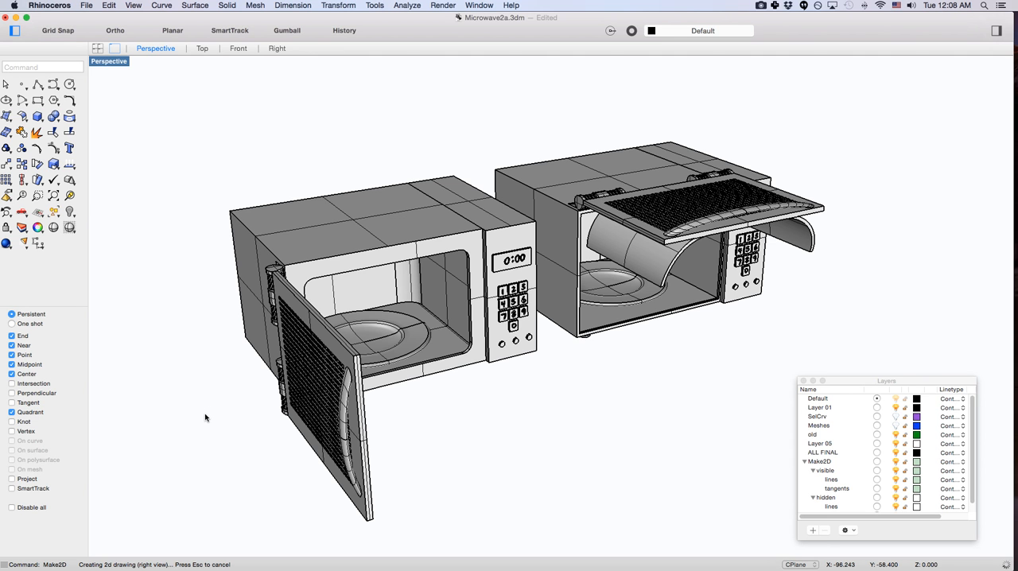
{"action": "mouse_move", "coordinate": [235, 377]}
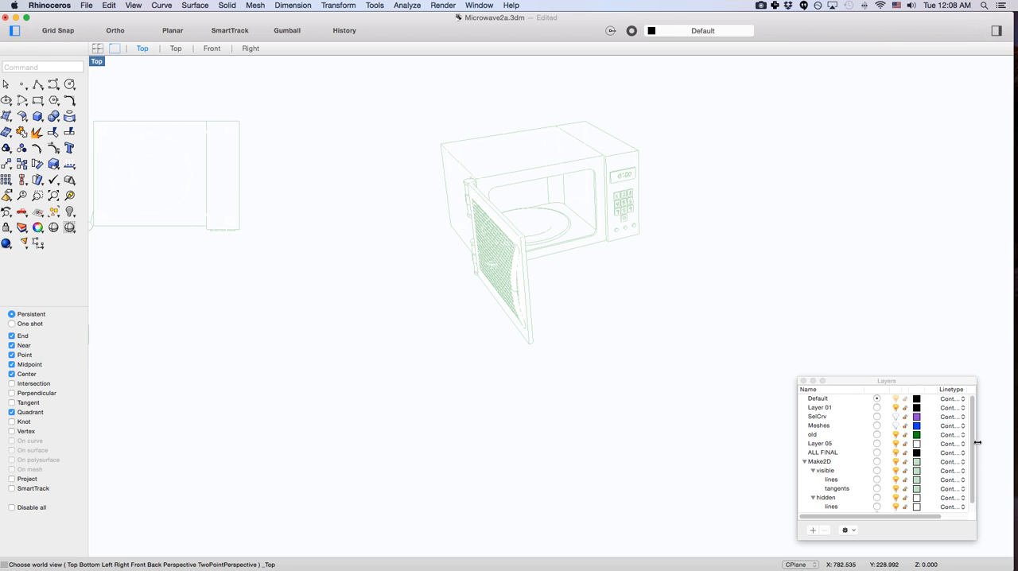
Step: Select the Make2D layer group in the Layers panel
{"action": "scroll", "scroll_direction": "down", "scroll_amount": 3}
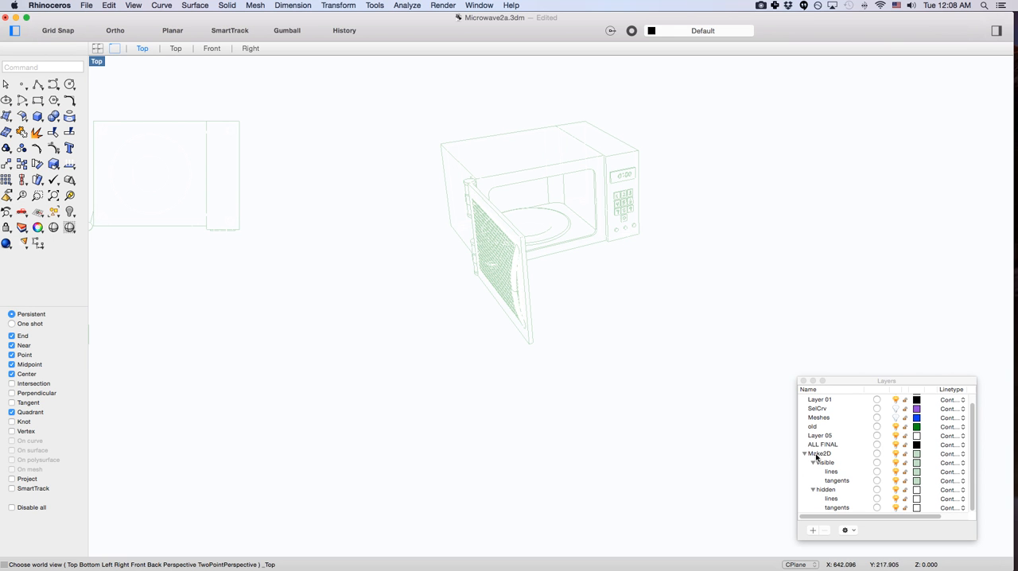
{"action": "left_click", "coordinate": [821, 454]}
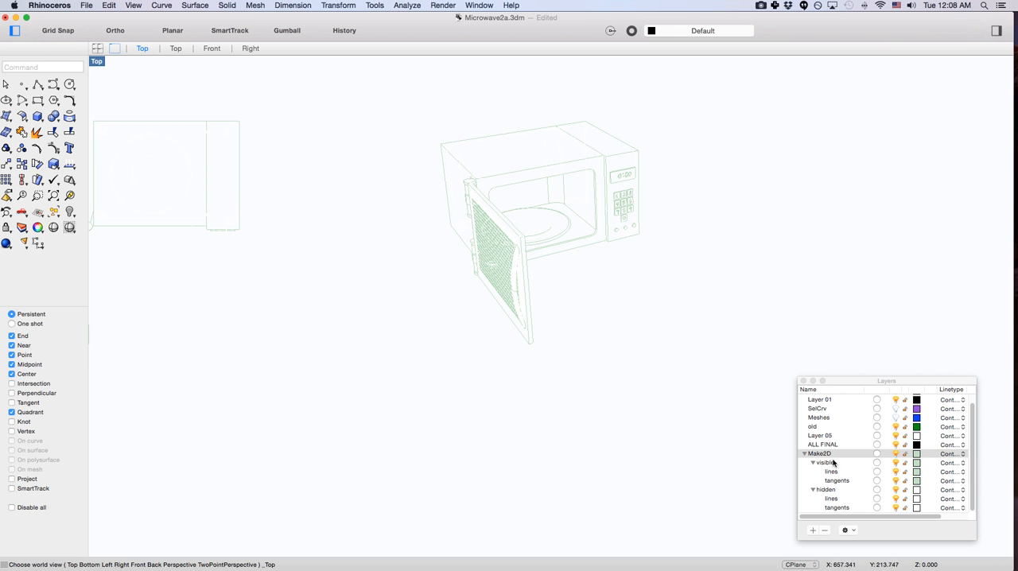
{"action": "mouse_move", "coordinate": [835, 469]}
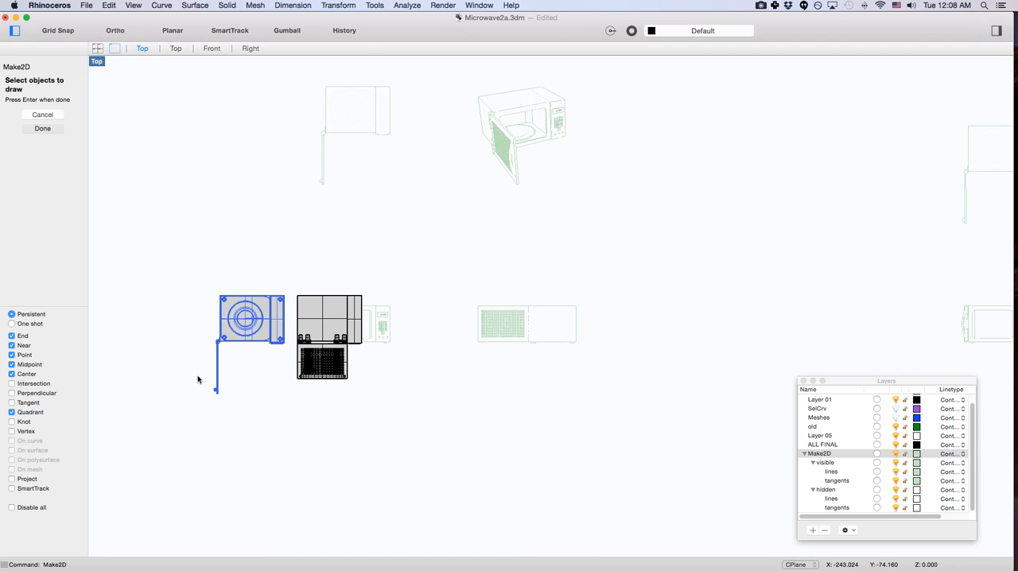
Step: Finish picking the pieces and rerun Make2D as 4 View (USA) with tangent edges and hidden lines
{"action": "left_click", "coordinate": [41, 127]}
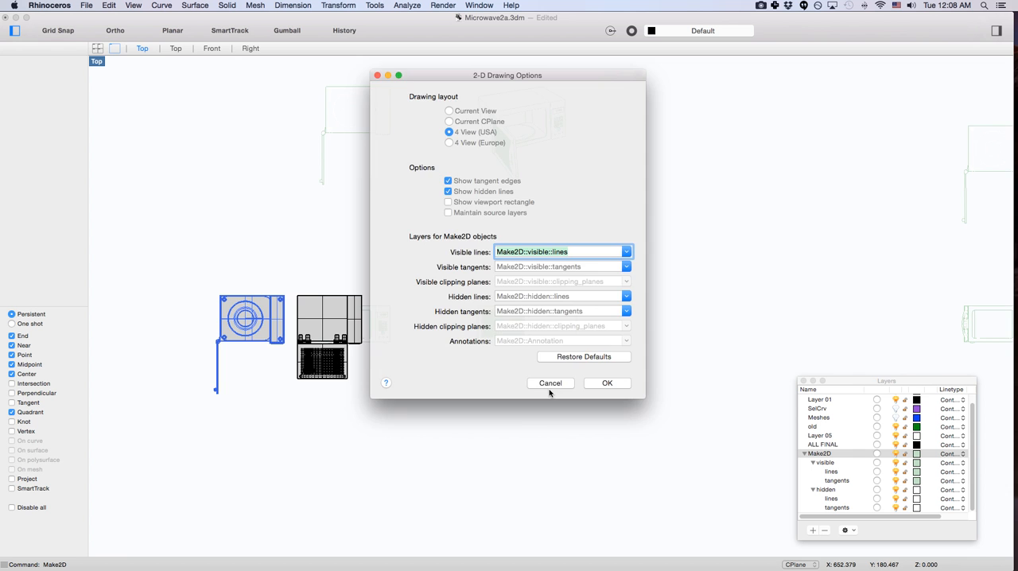
{"action": "left_click", "coordinate": [608, 382]}
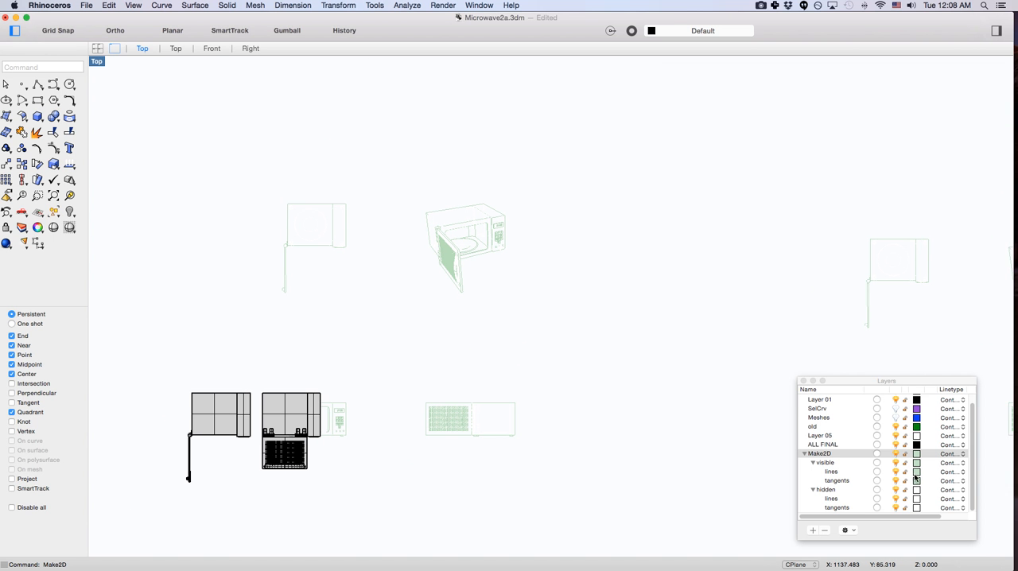
Step: Recolour the Make2D sublayer dark red from the colour wheel and select the left drawings
{"action": "left_click", "coordinate": [916, 471]}
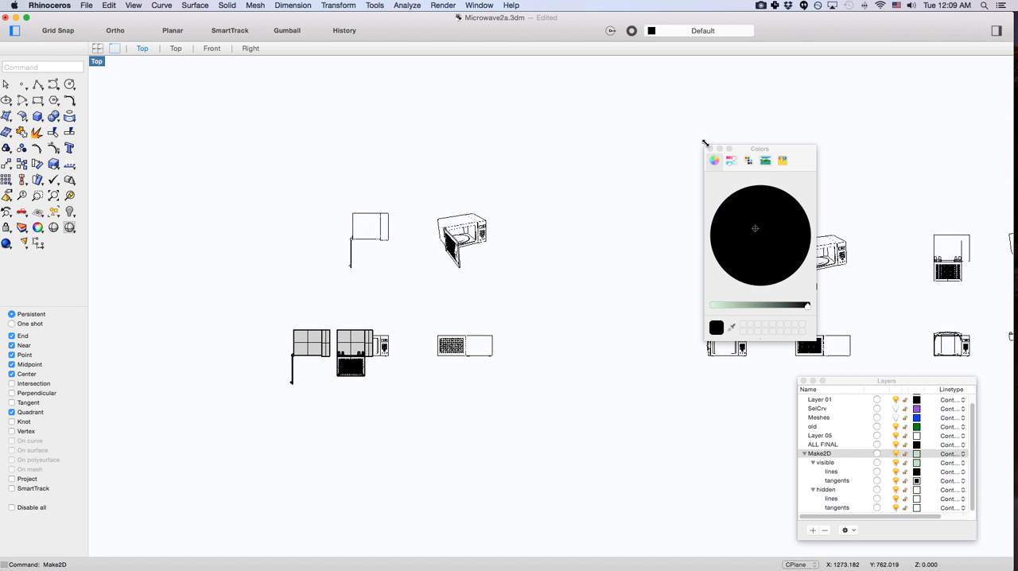
{"action": "left_click", "coordinate": [706, 149]}
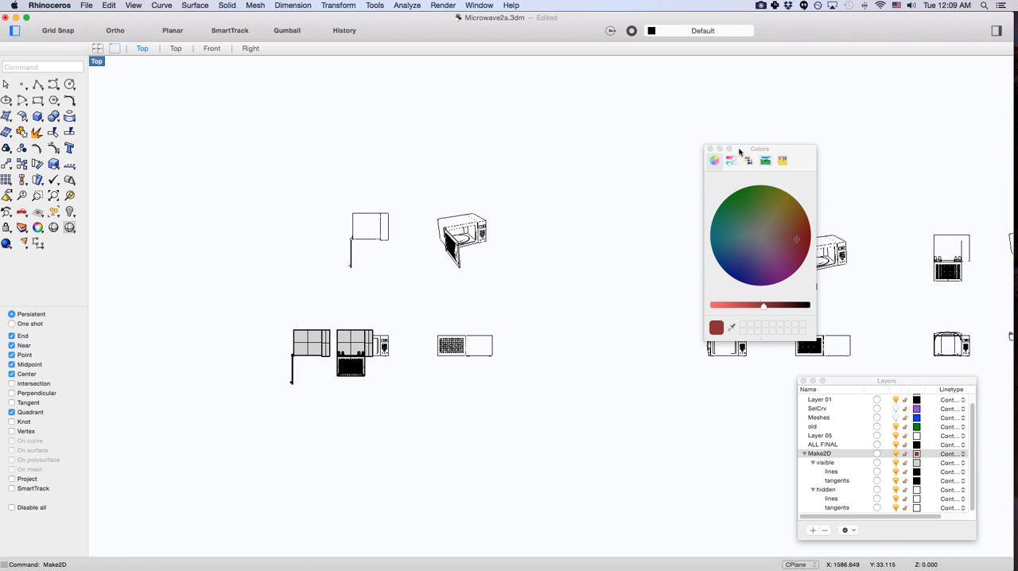
{"action": "left_click_drag", "start_coordinate": [761, 150], "coordinate": [666, 170]}
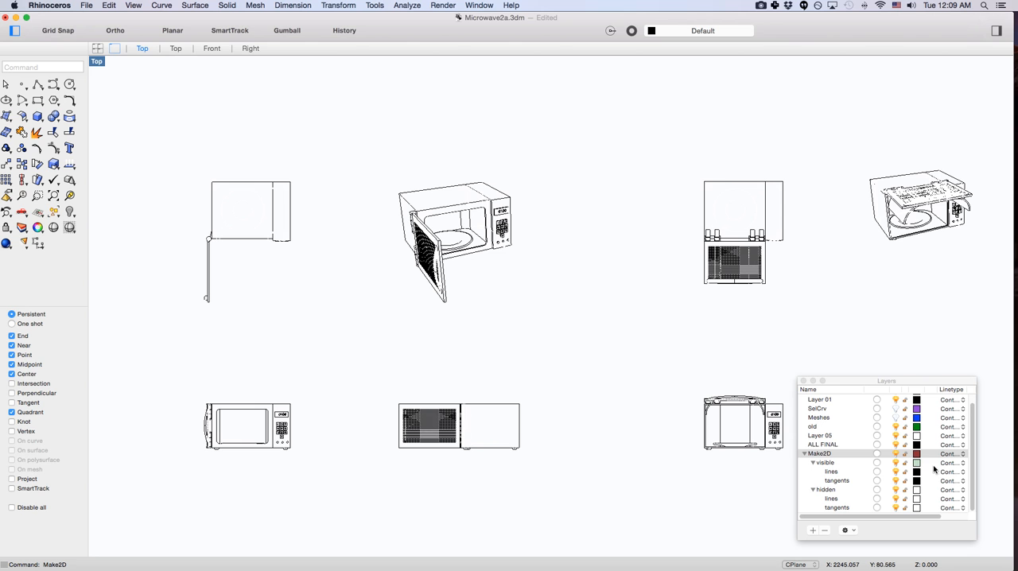
{"action": "left_click", "coordinate": [916, 455]}
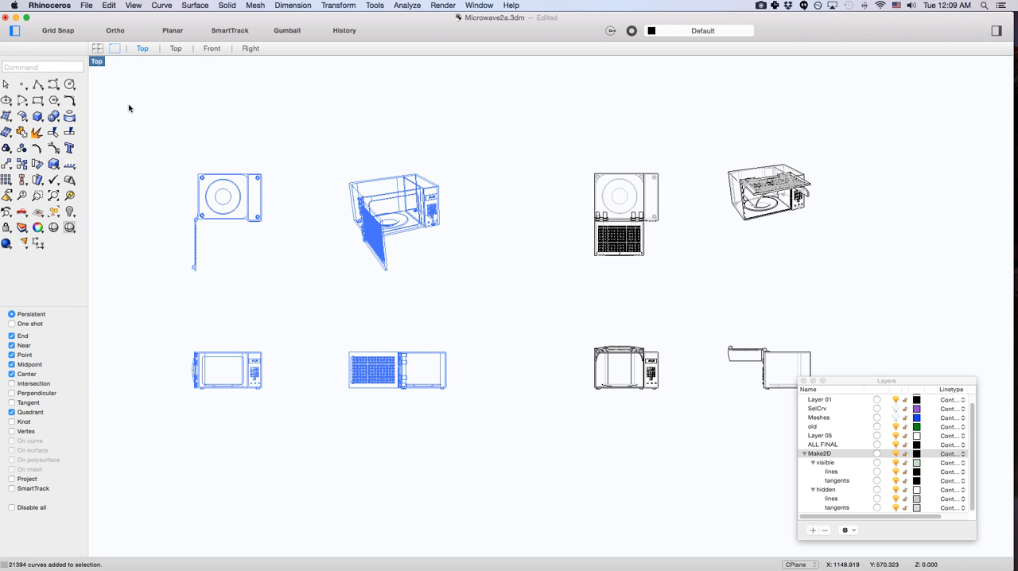
Step: Export Selected as Adobe Illustrator file Microwave2aDoorSide.AI into the 3D Client Work folder
{"action": "left_click", "coordinate": [86, 6]}
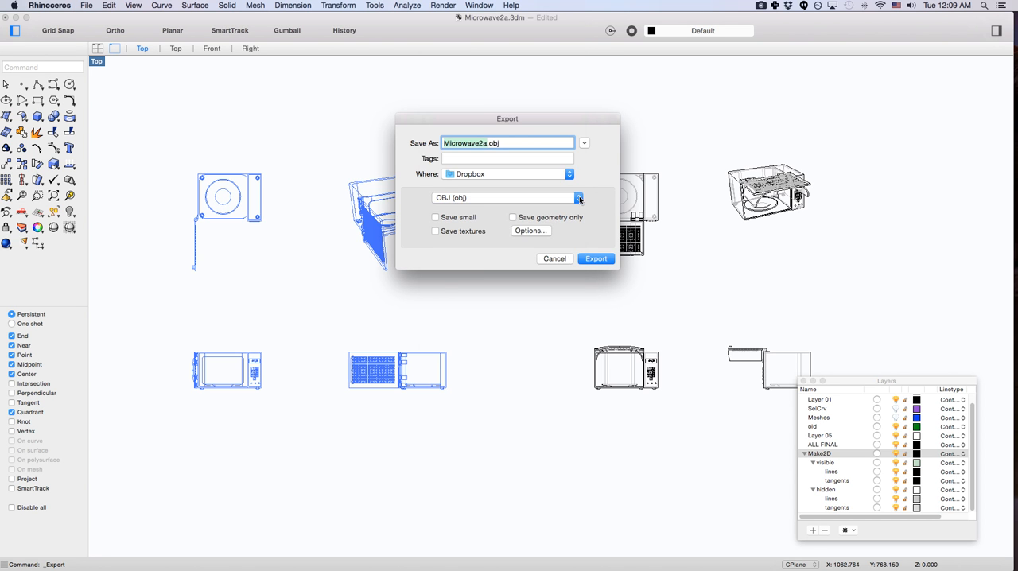
{"action": "left_click", "coordinate": [579, 197]}
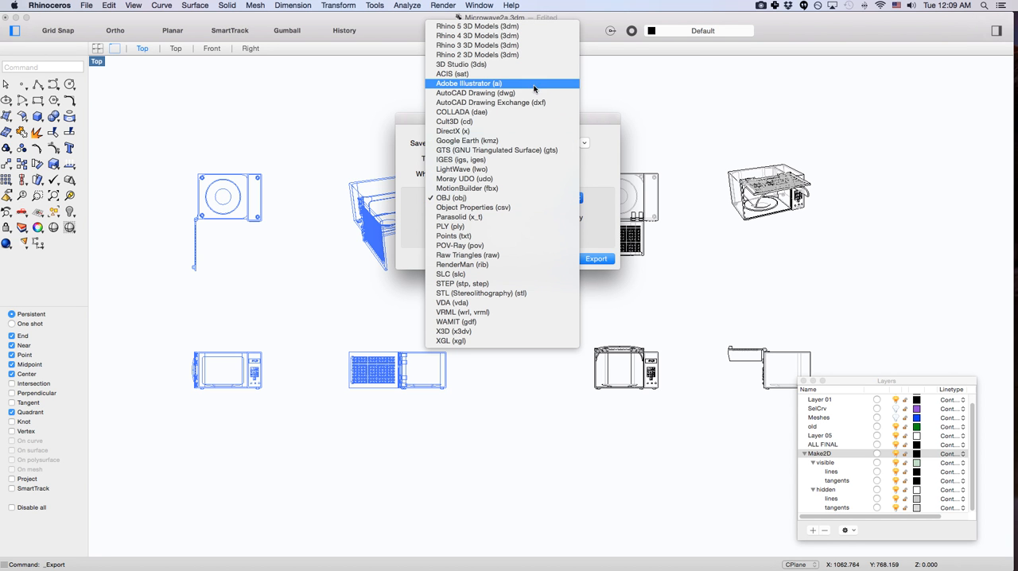
{"action": "left_click", "coordinate": [468, 85]}
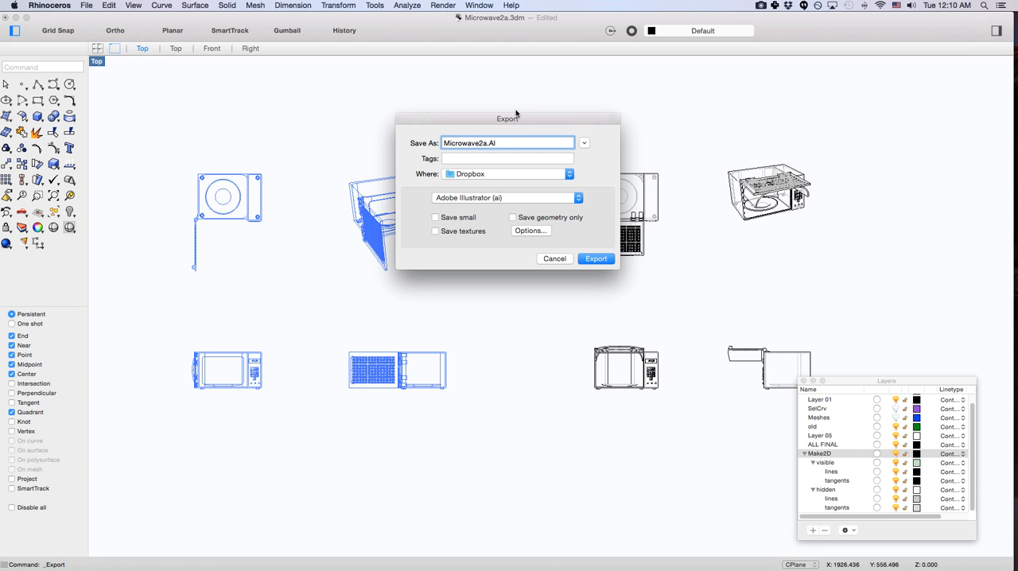
{"action": "type", "text": "DoorSide"}
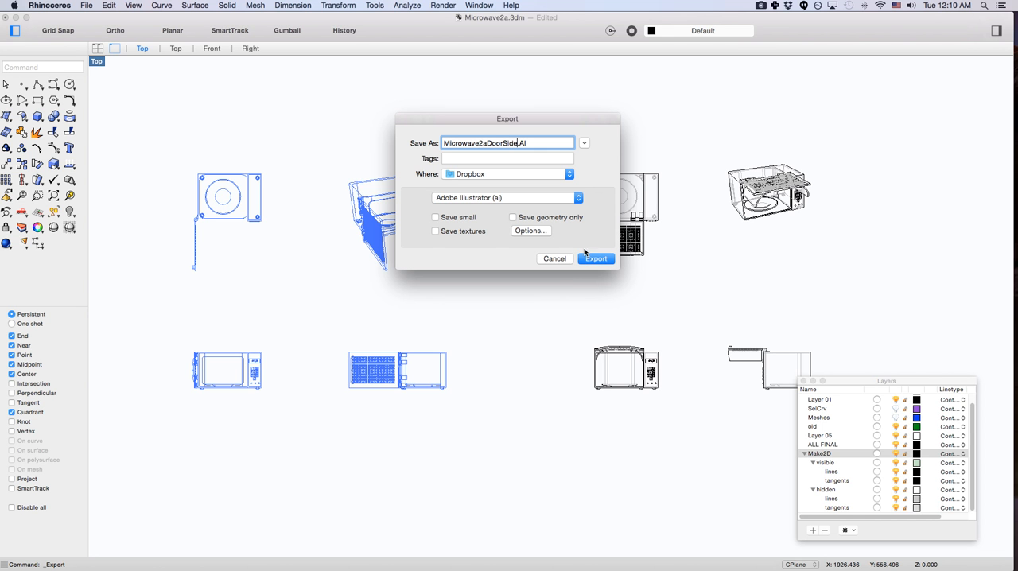
{"action": "left_click", "coordinate": [570, 174]}
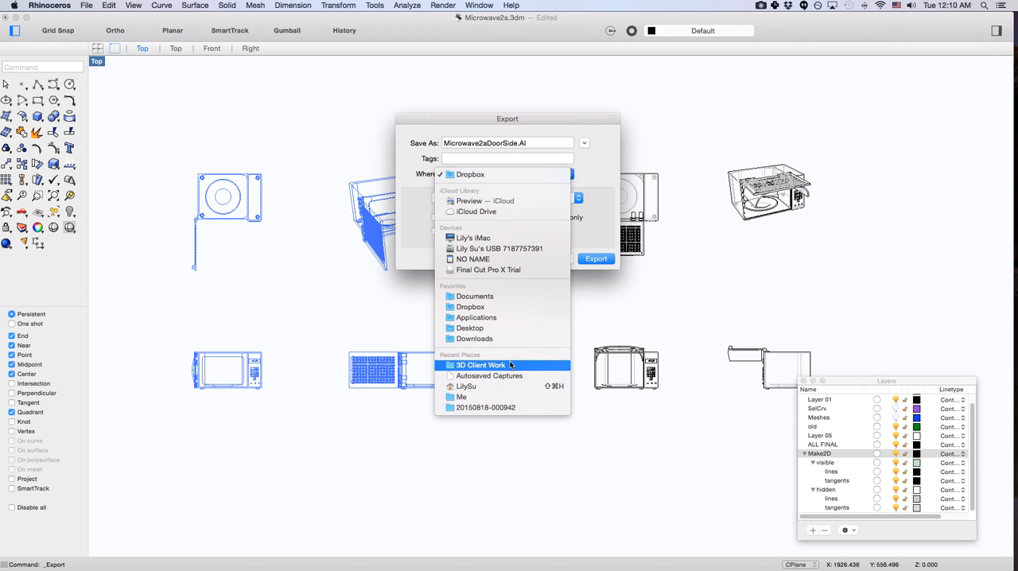
{"action": "left_click", "coordinate": [477, 364]}
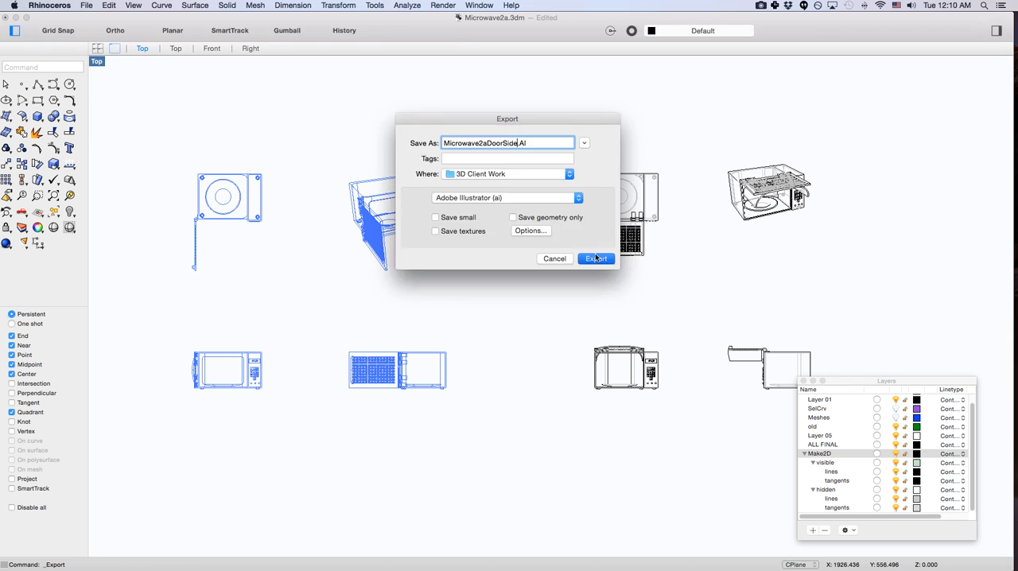
{"action": "left_click", "coordinate": [595, 258]}
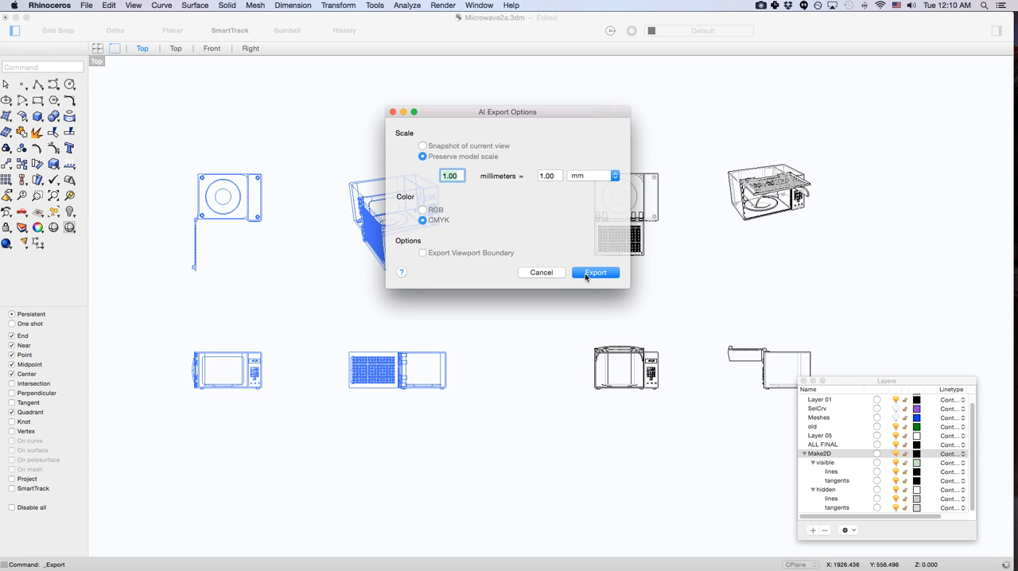
{"action": "mouse_move", "coordinate": [601, 280]}
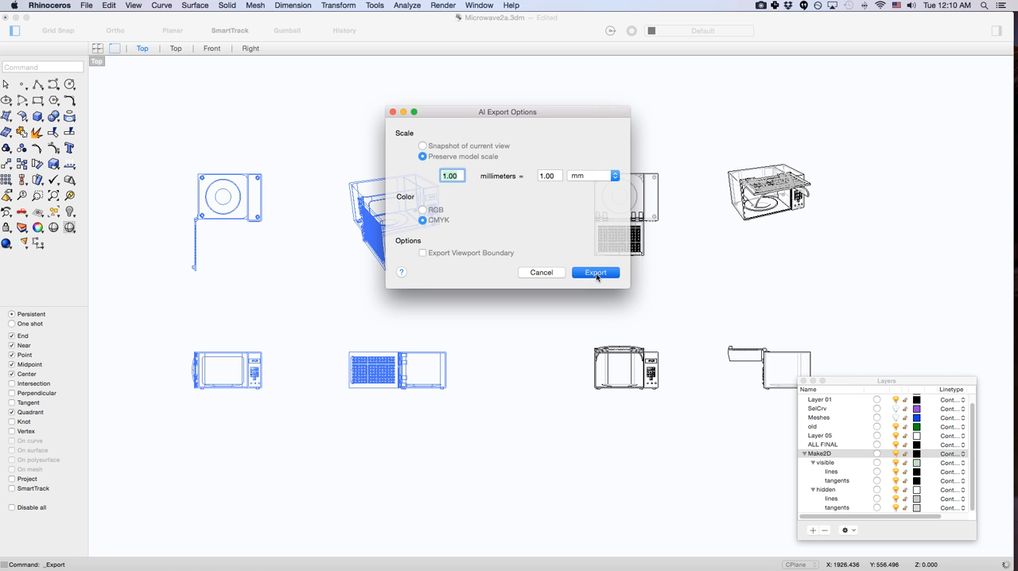
Step: Write the AI file at preserved model scale in CMYK colour
{"action": "left_click", "coordinate": [595, 272]}
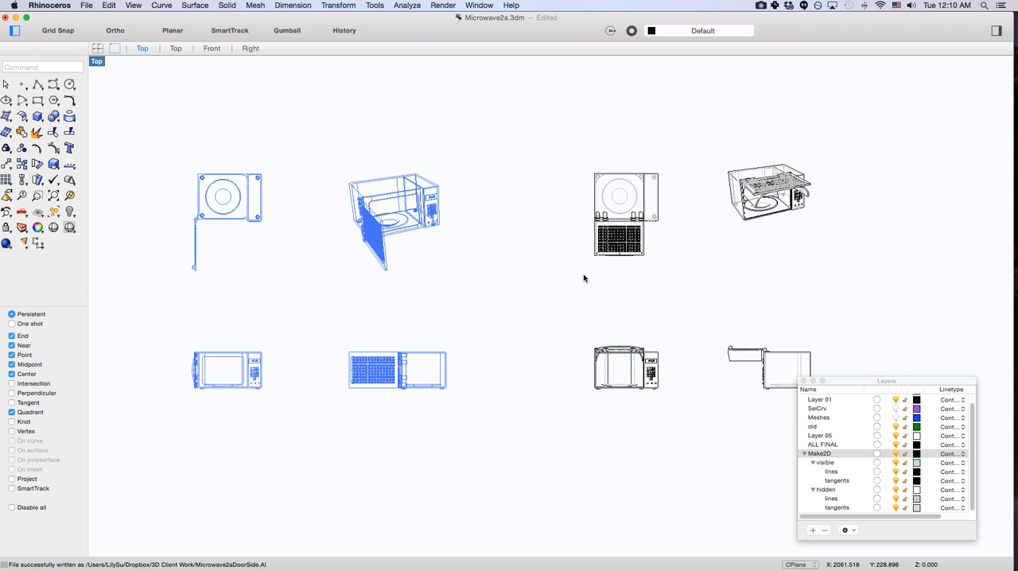
{"action": "mouse_move", "coordinate": [347, 168]}
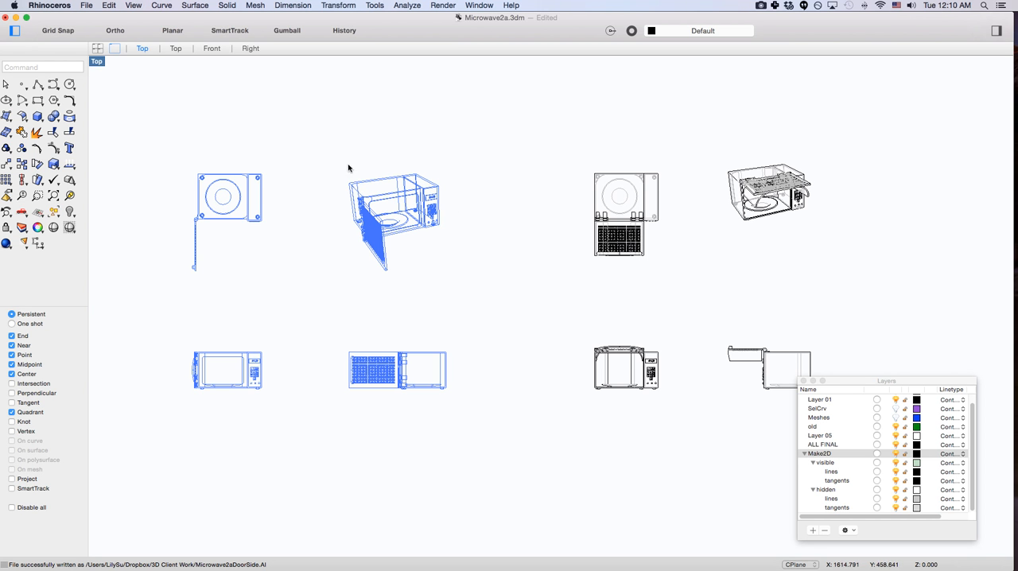